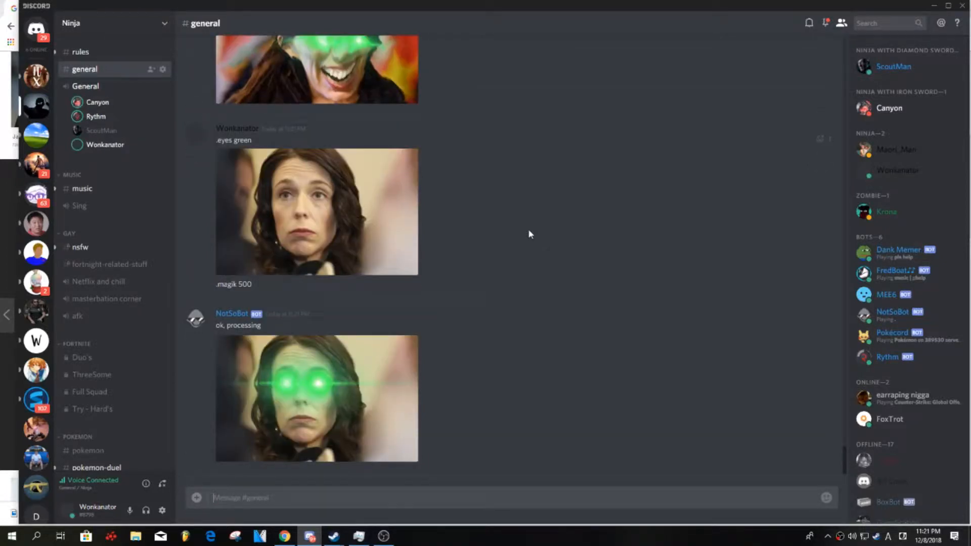
# - Scroll down through the Cursed images folder to find a photo to upload
pyautogui.scroll(-3)
pyautogui.write('ddd')
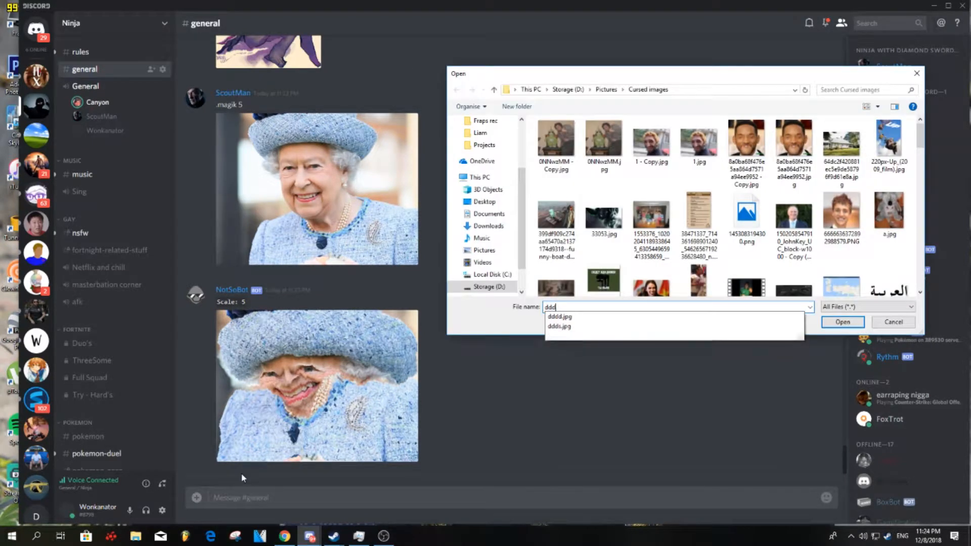
# - Upload the rugby player photo to #general with the comment '.magik 5'
pyautogui.click(843, 322)
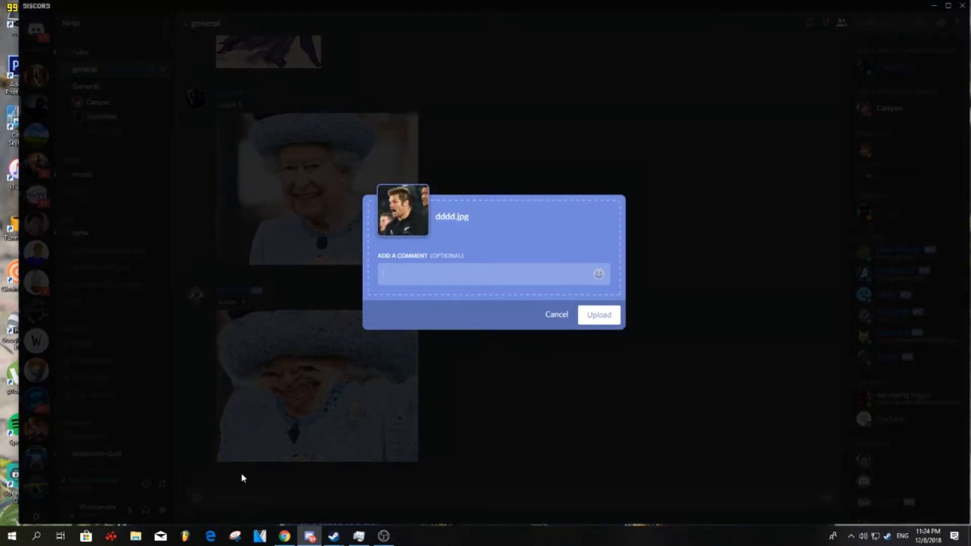
pyautogui.write('magik')
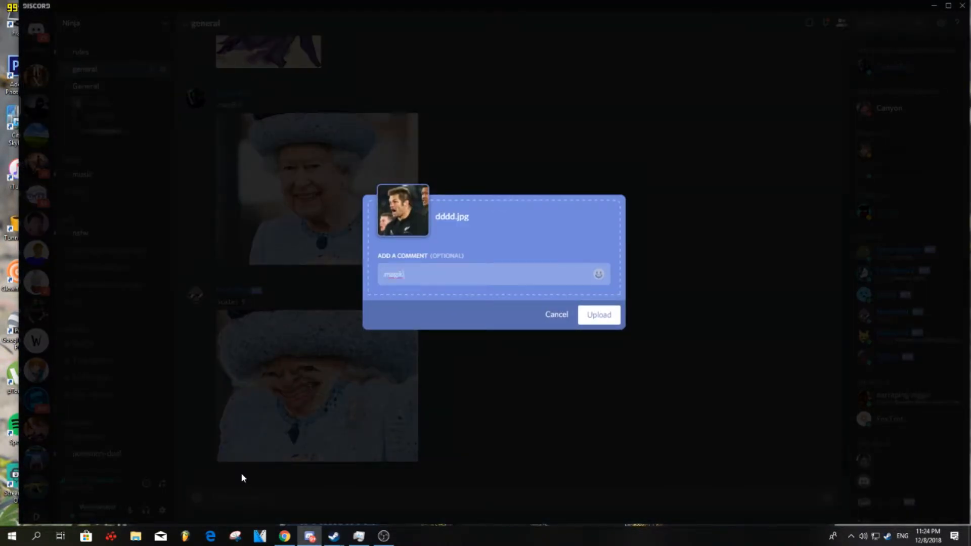
pyautogui.click(599, 314)
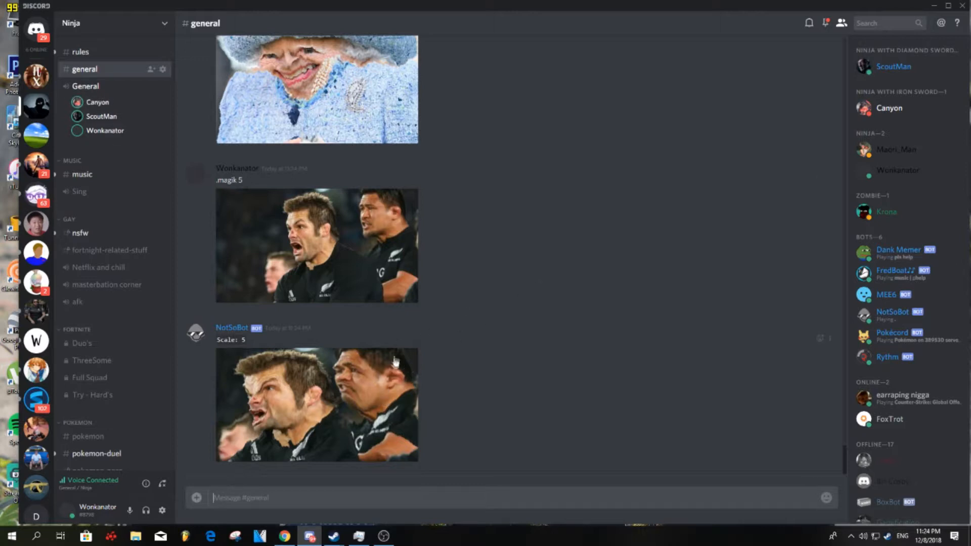
pyautogui.moveTo(332, 385)
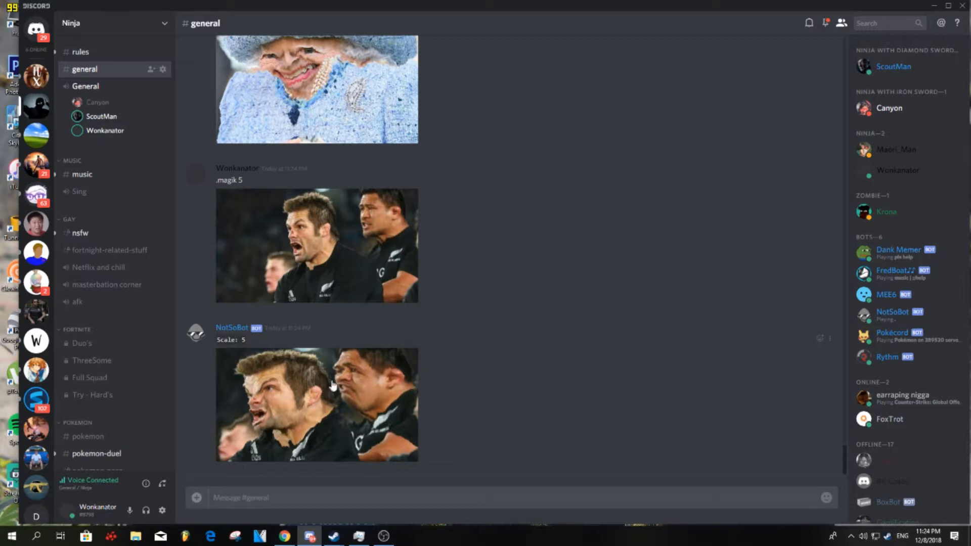
pyautogui.moveTo(436, 394)
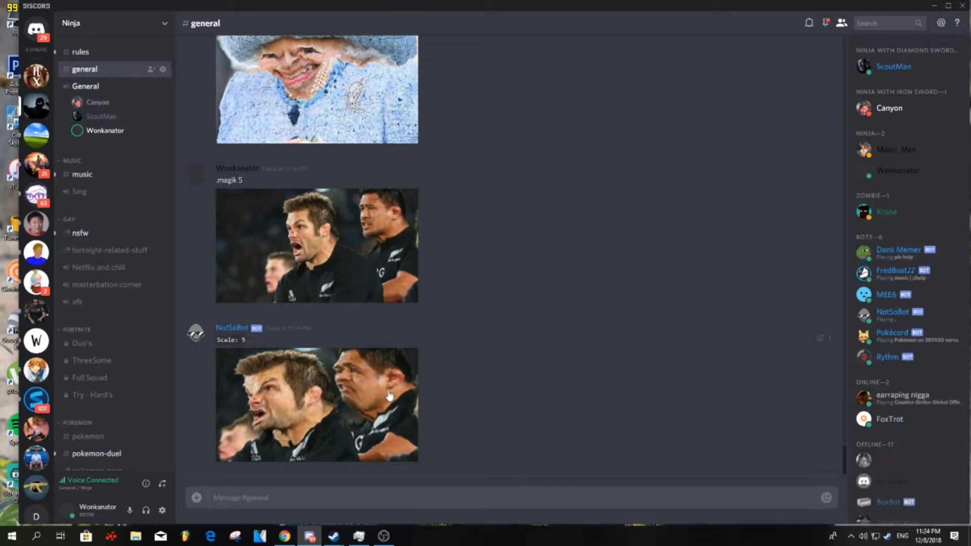
pyautogui.moveTo(199, 486)
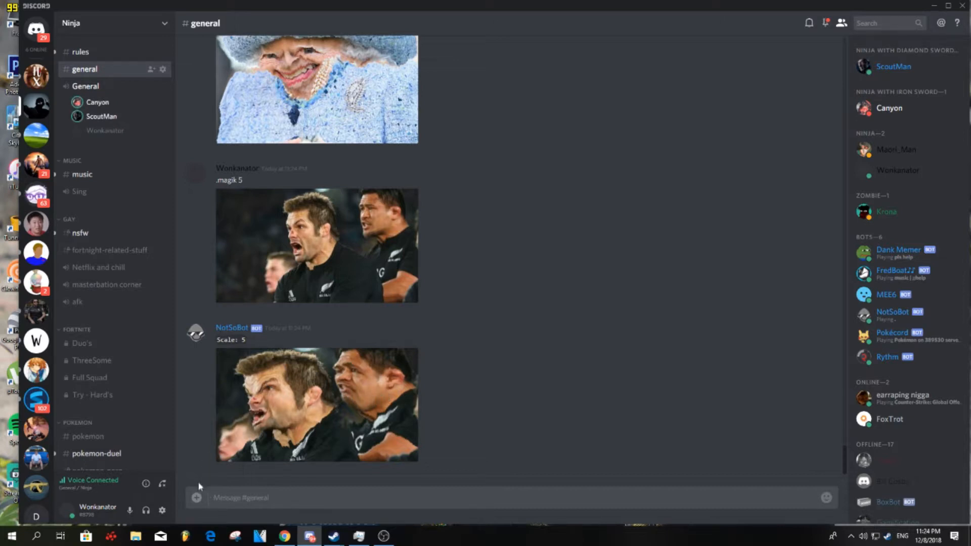
pyautogui.moveTo(376, 391)
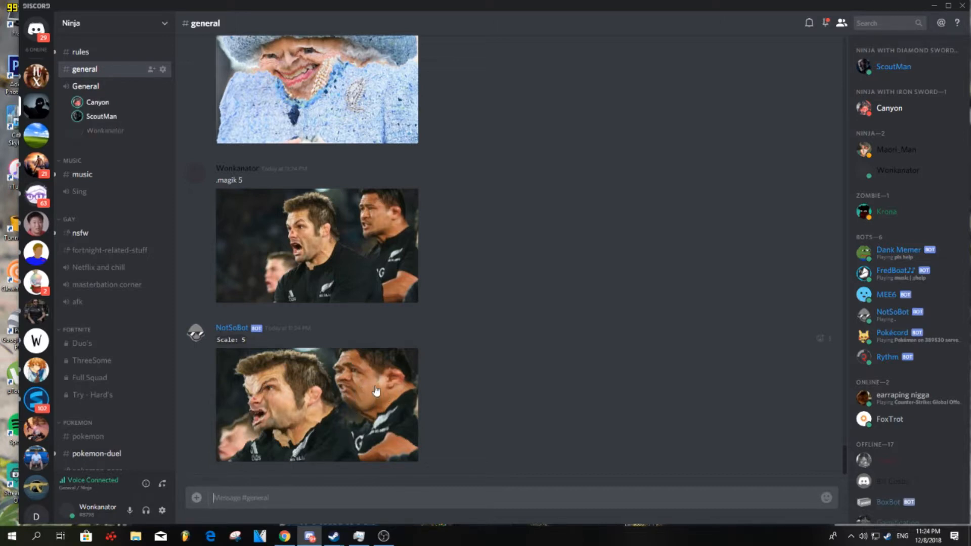
# - Launch the upload file picker beside the #general message box
pyautogui.click(196, 499)
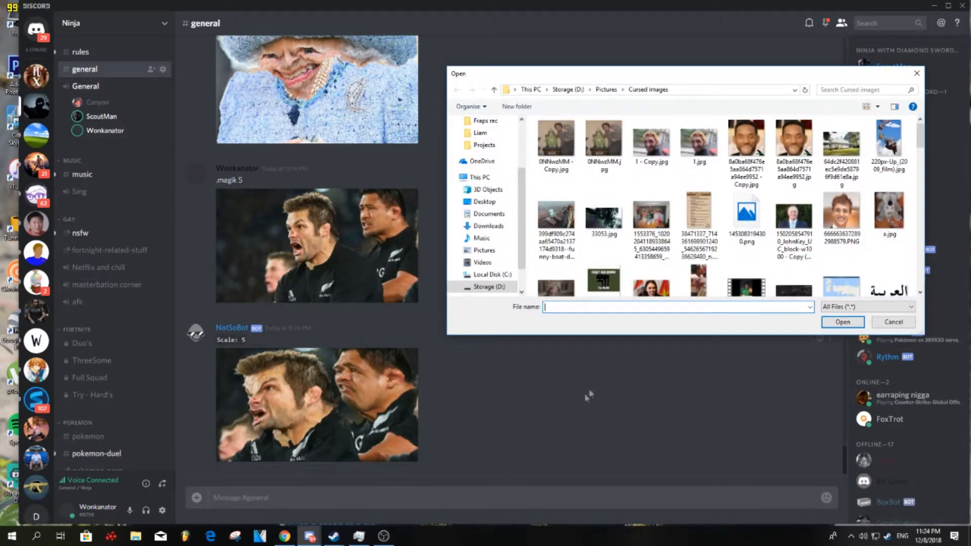
# - Cancel the Open dialog without attaching a file, returning to #general
pyautogui.click(893, 322)
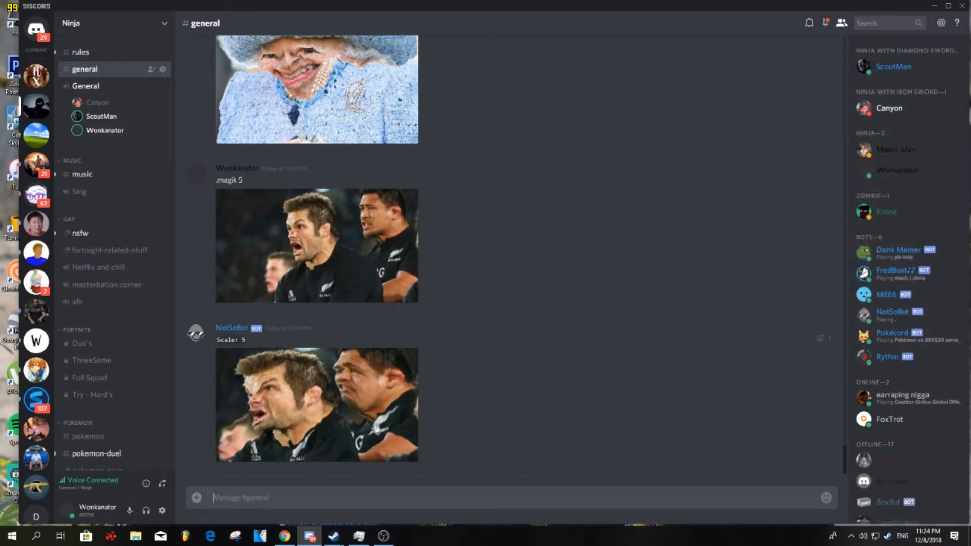
pyautogui.click(195, 499)
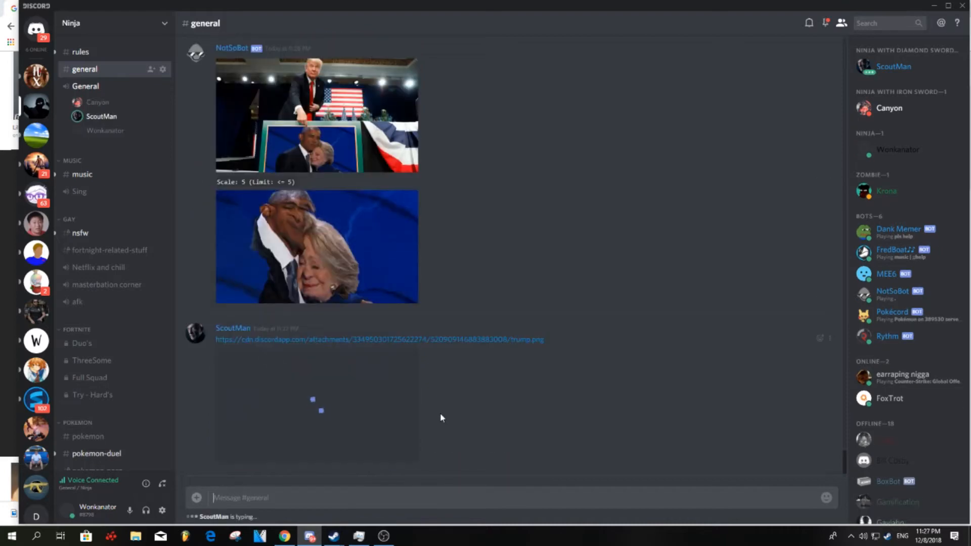
pyautogui.scroll(-3)
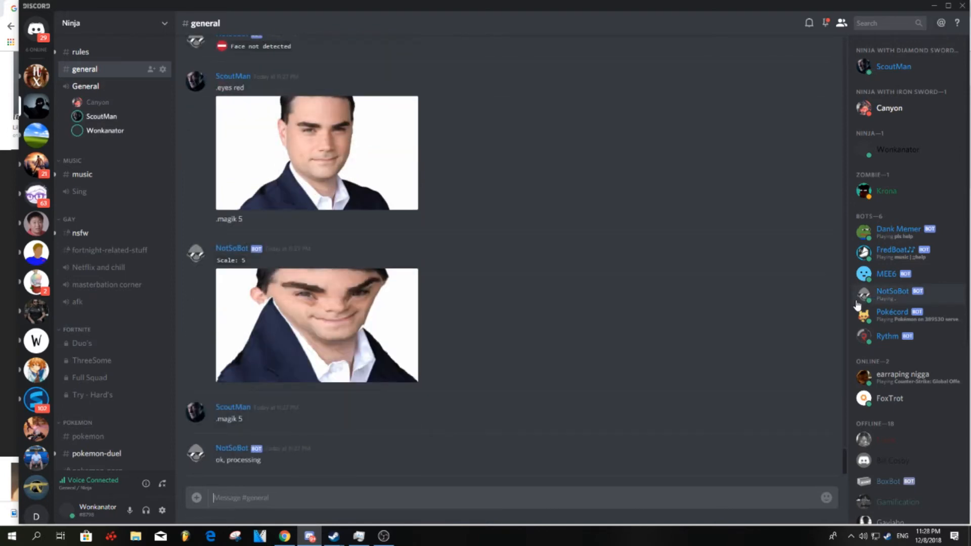
pyautogui.scroll(-3)
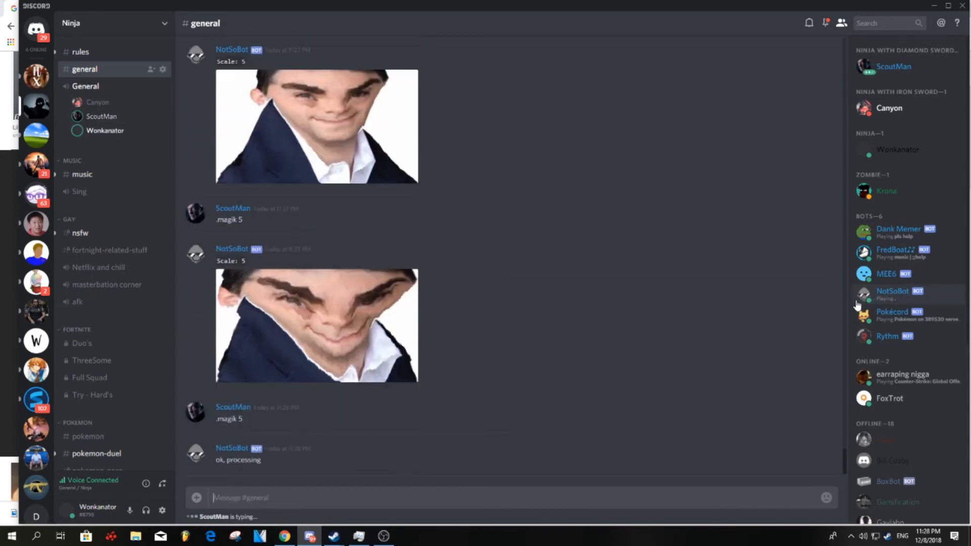
pyautogui.scroll(-3)
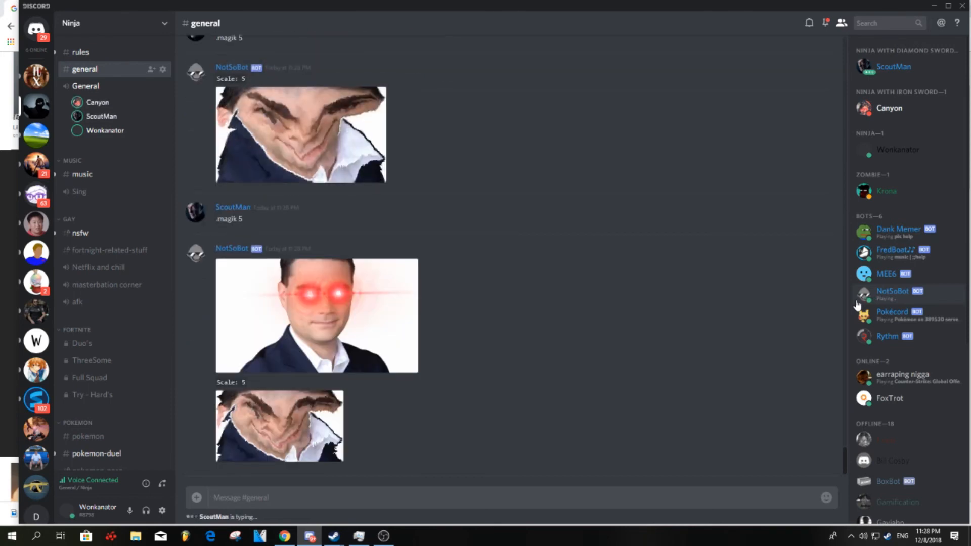
pyautogui.scroll(-3)
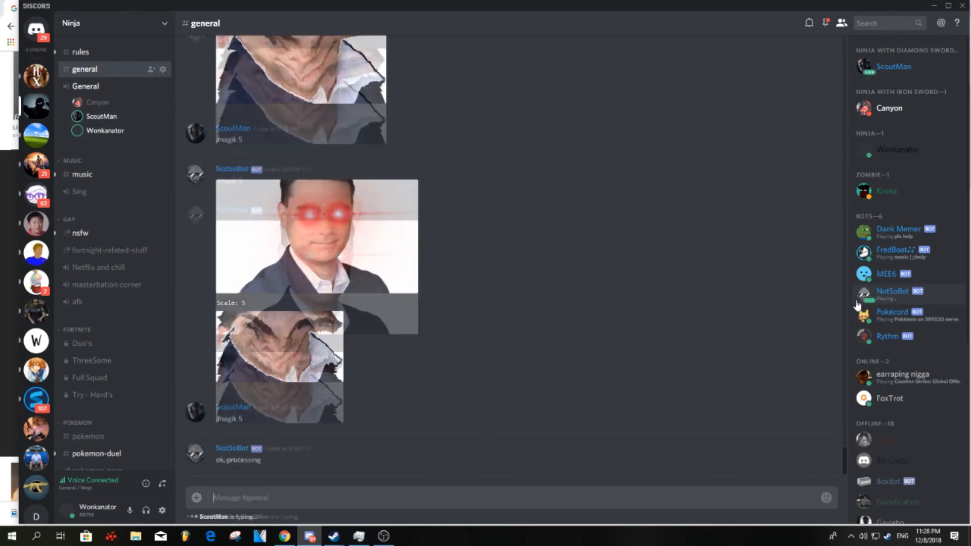